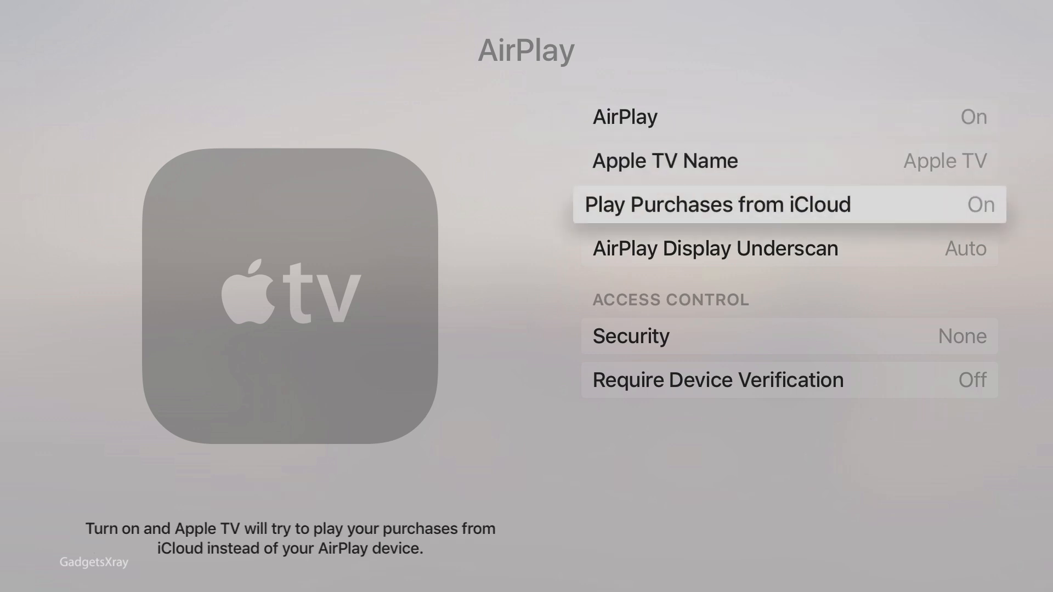
Choose a preset room name for the Apple TV from the Apple TV Name list.
left_click(671, 161)
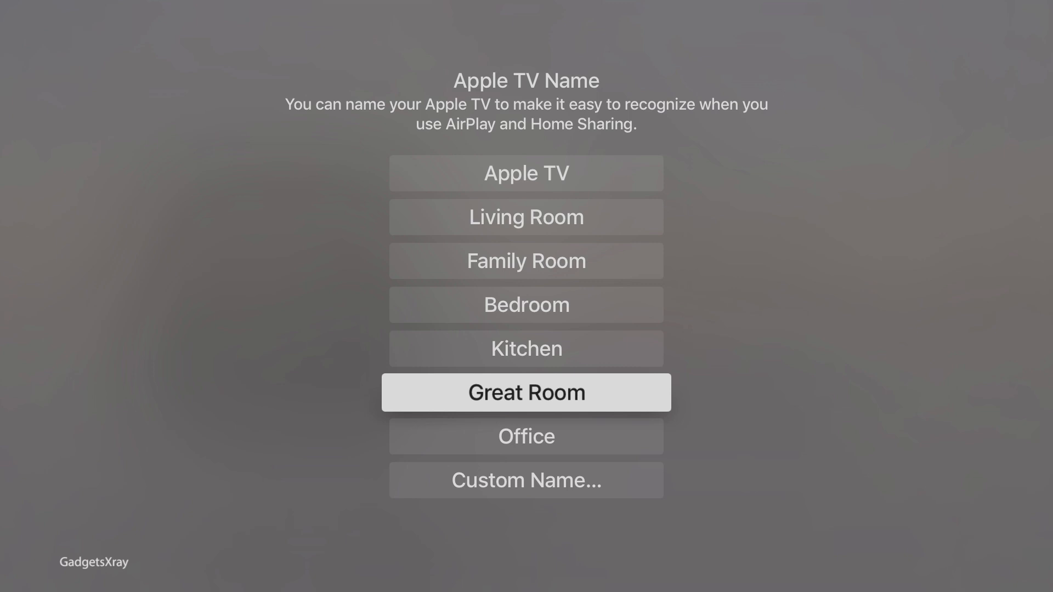
left_click(526, 392)
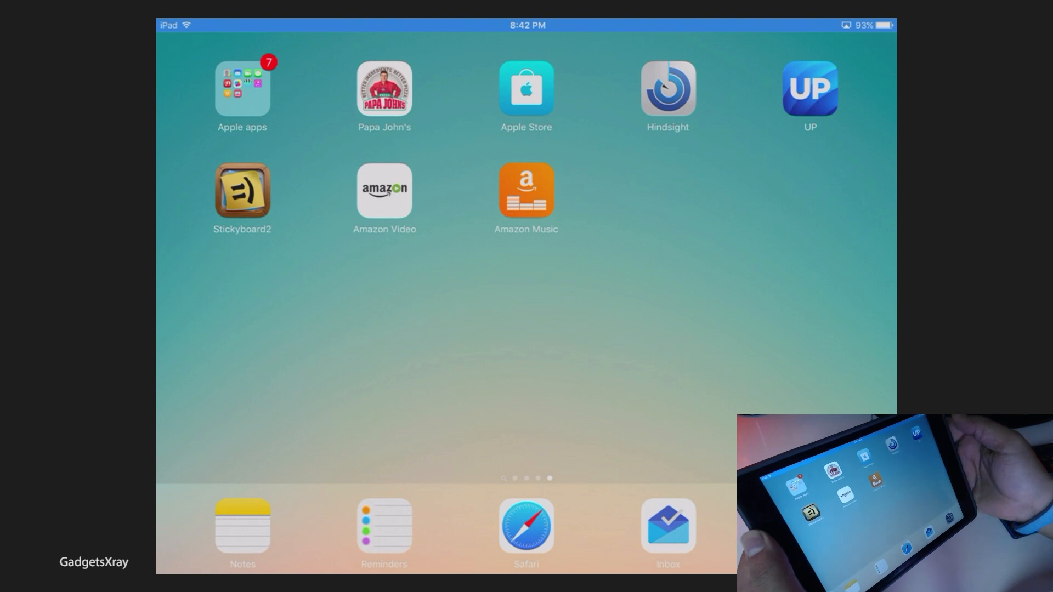
Launch Amazon Video on the mirrored iPad and browse down its titles.
left_click(384, 191)
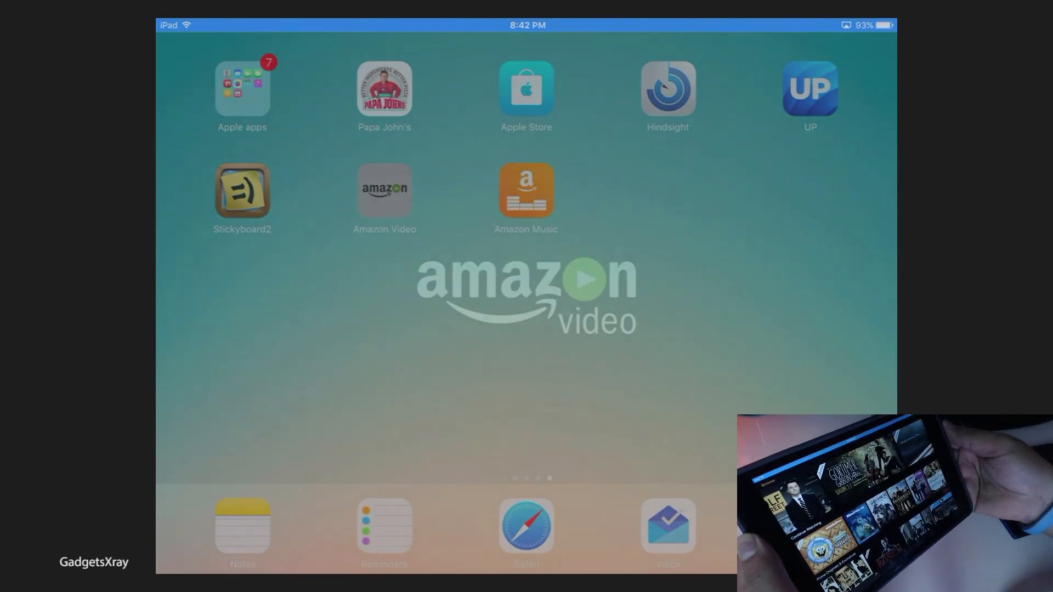
left_click(384, 190)
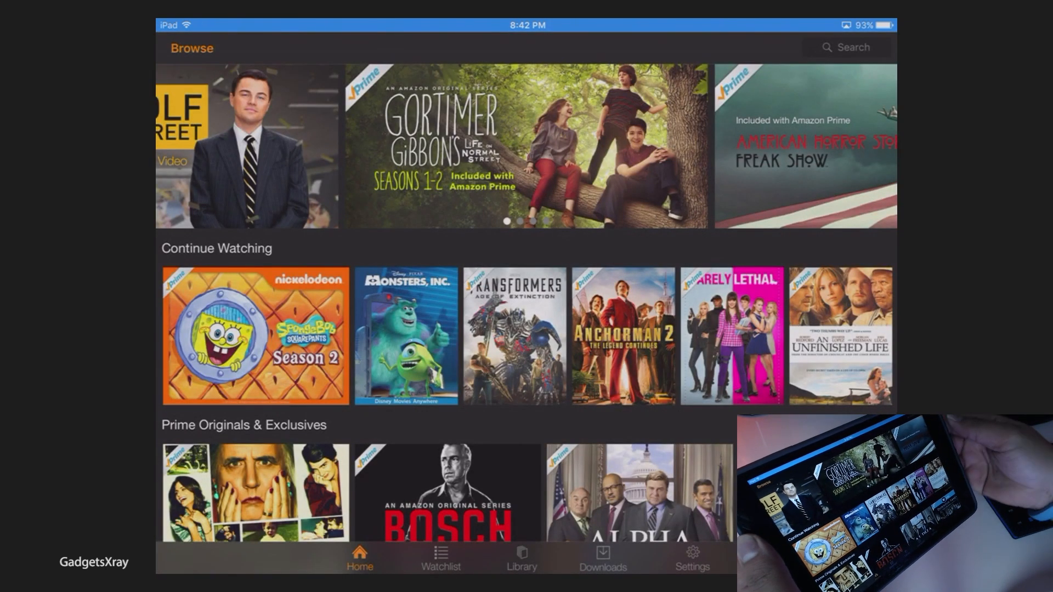
scroll("down", 3)
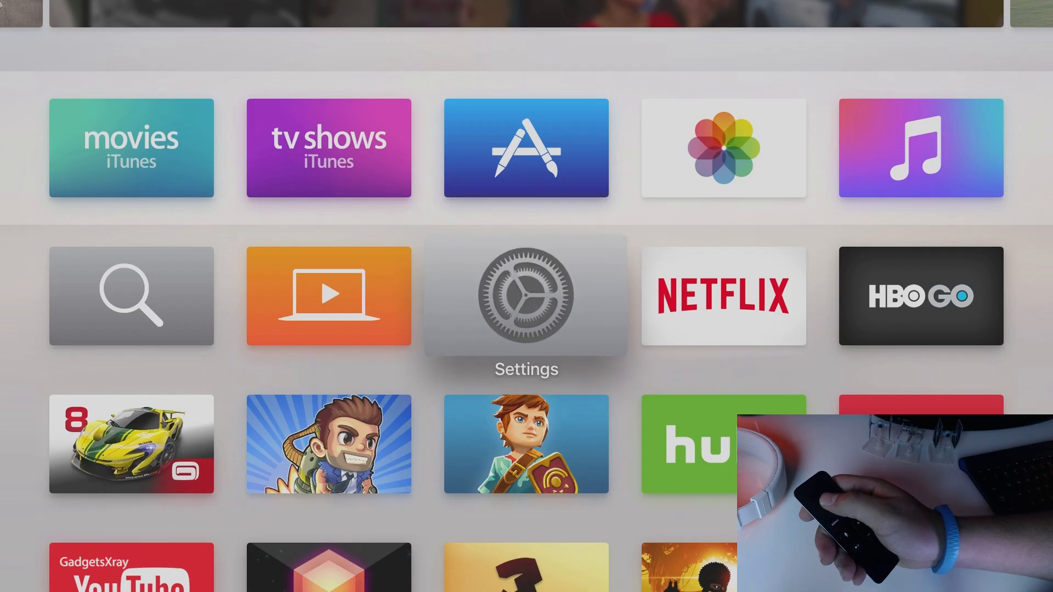
left_click(526, 297)
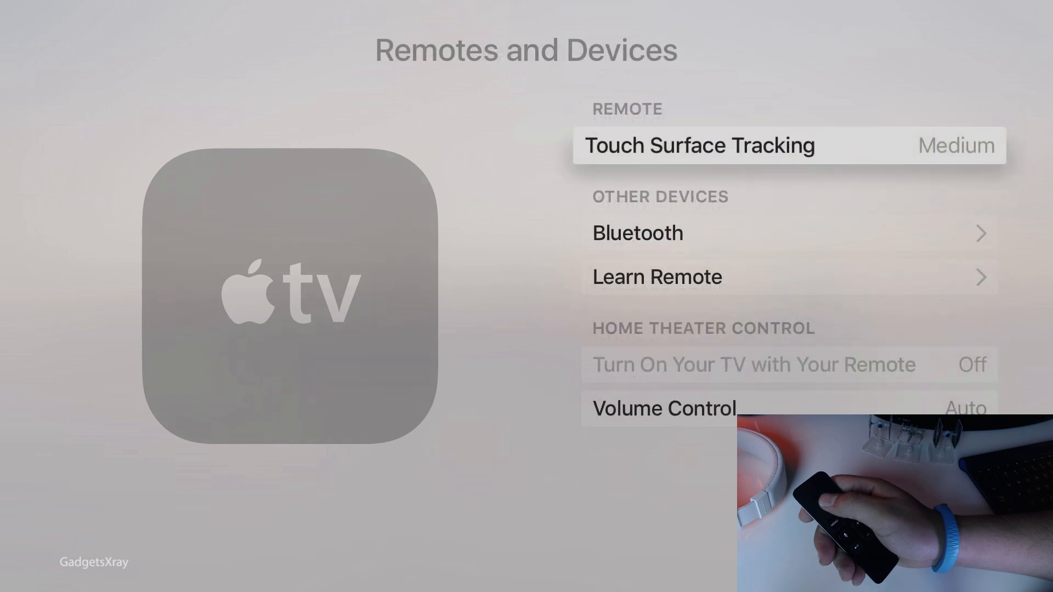
scroll("down", 3)
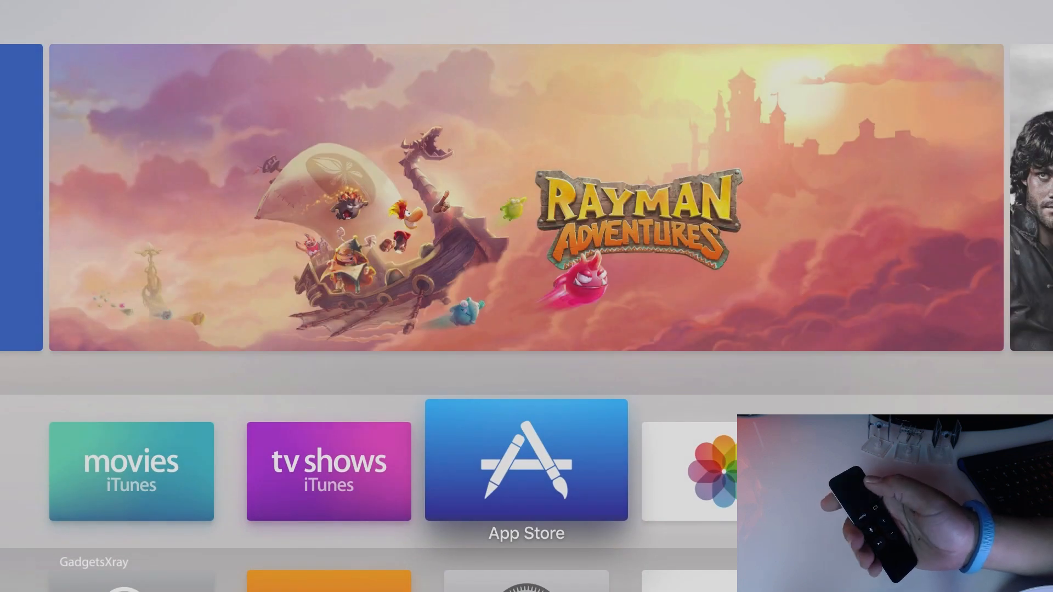
left_click(132, 471)
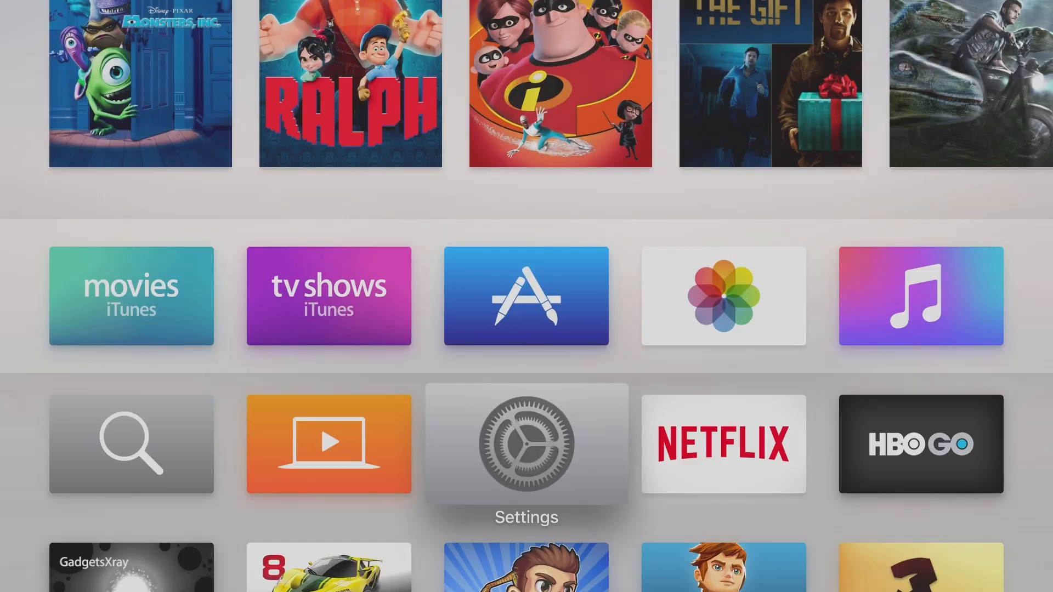
left_click(526, 444)
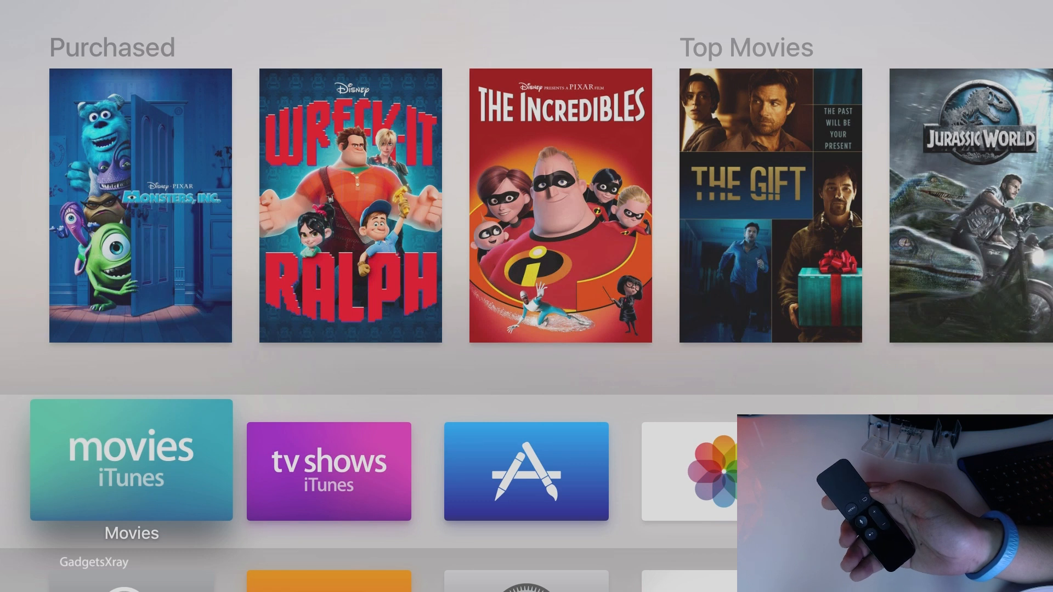
scroll("down", 3)
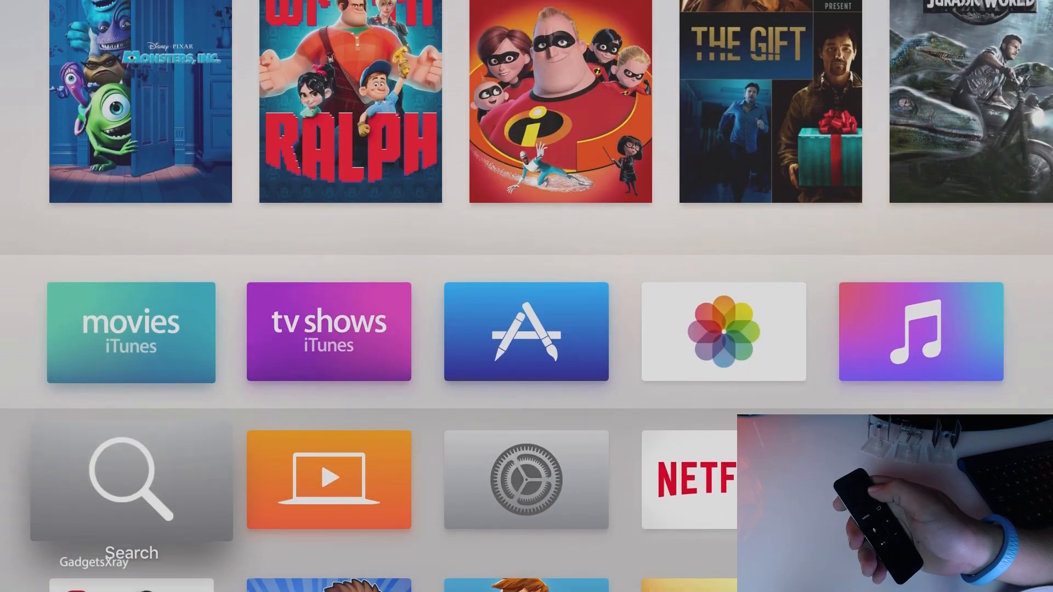
scroll("down", 3)
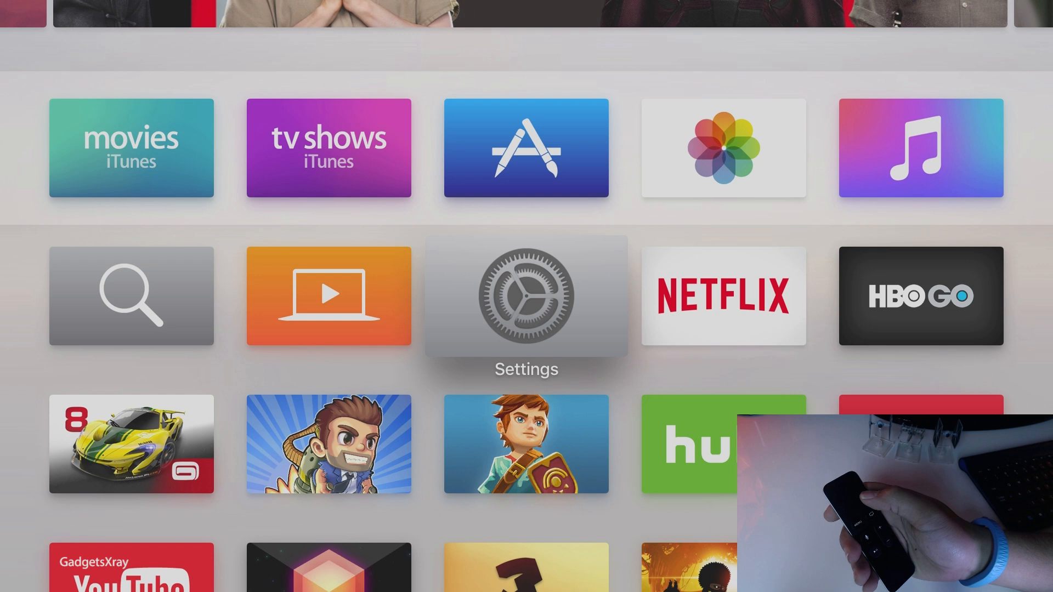
Enter Settings and scroll past Remotes and Devices to reach General.
left_click(526, 297)
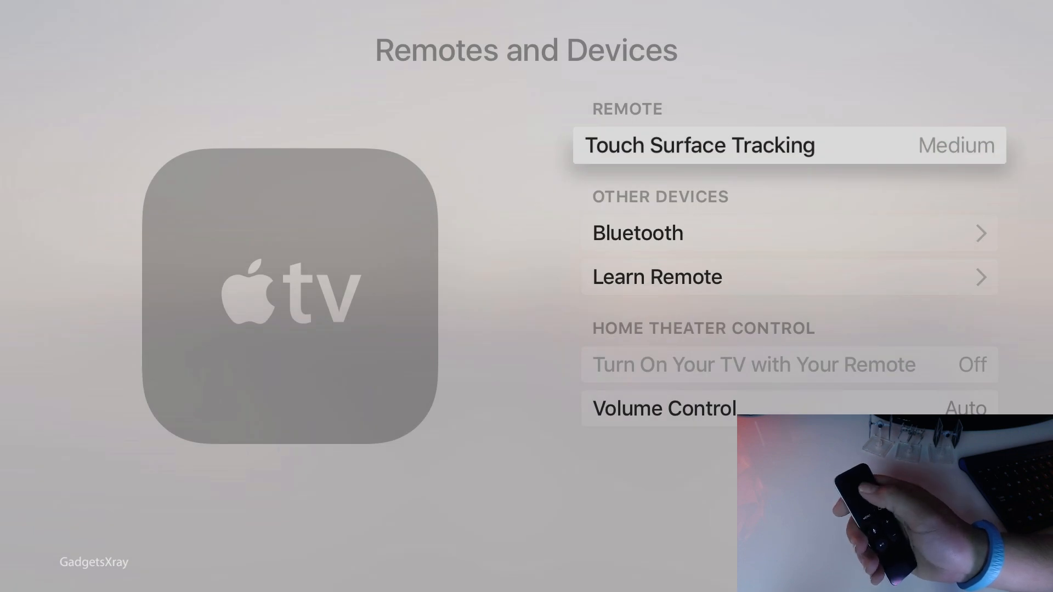
scroll("down", 3)
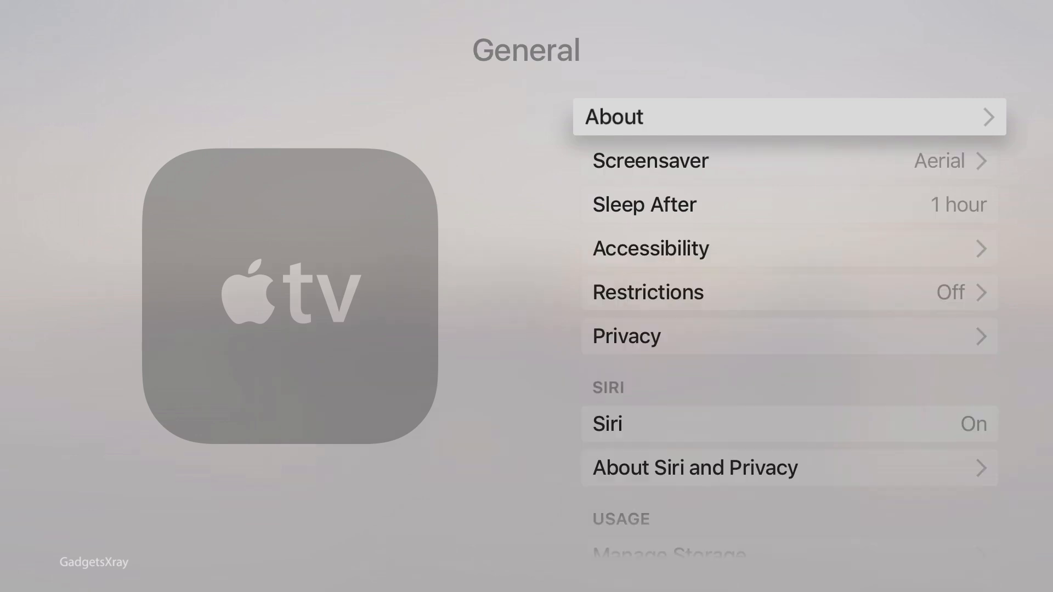
Reach Manage Storage under Usage and begin deleting the Quell app.
scroll("down", 3)
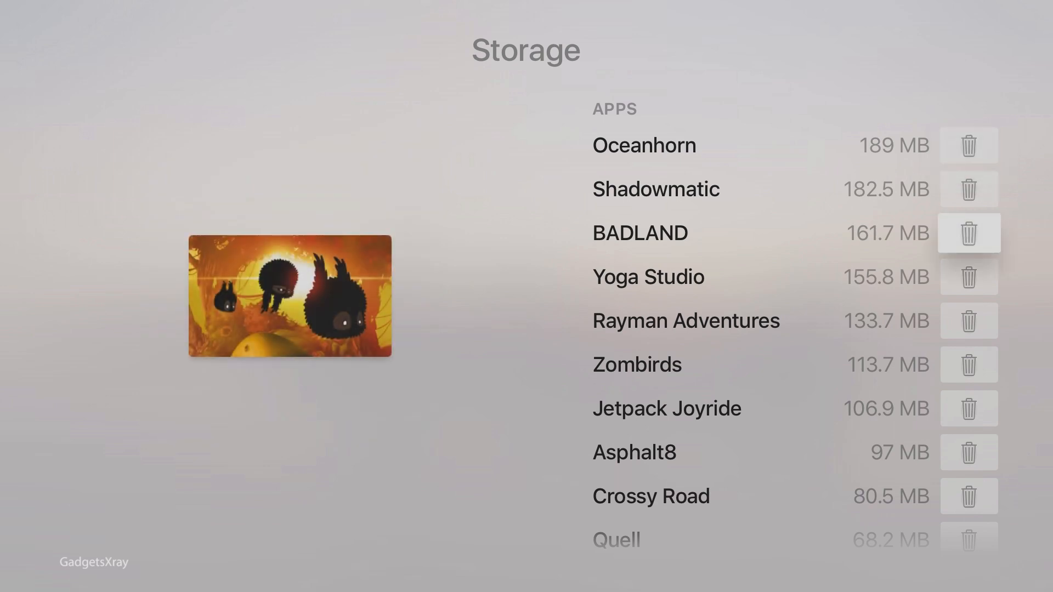
scroll("down", 3)
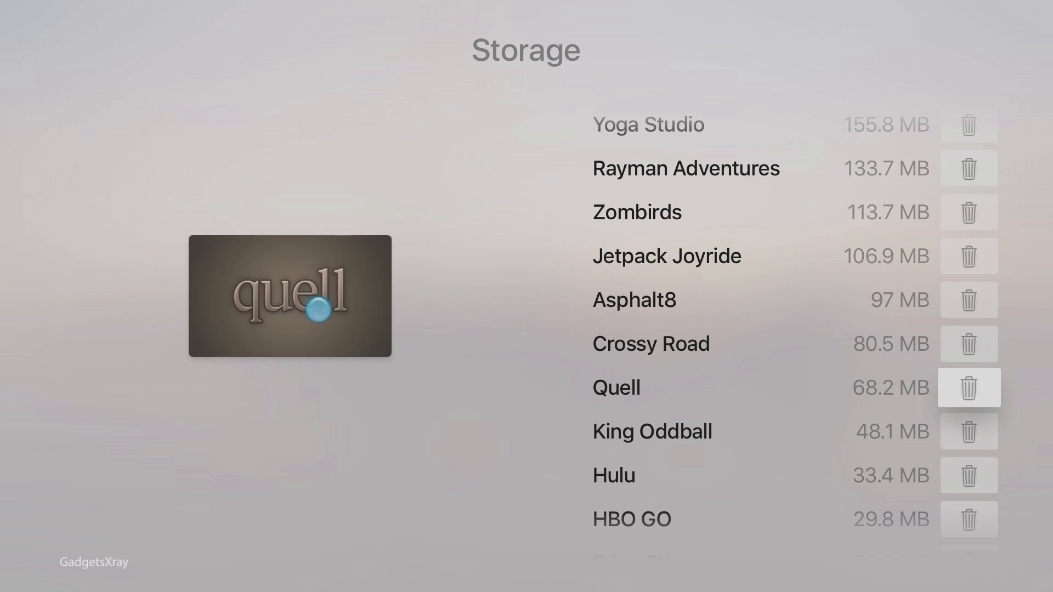
left_click(969, 387)
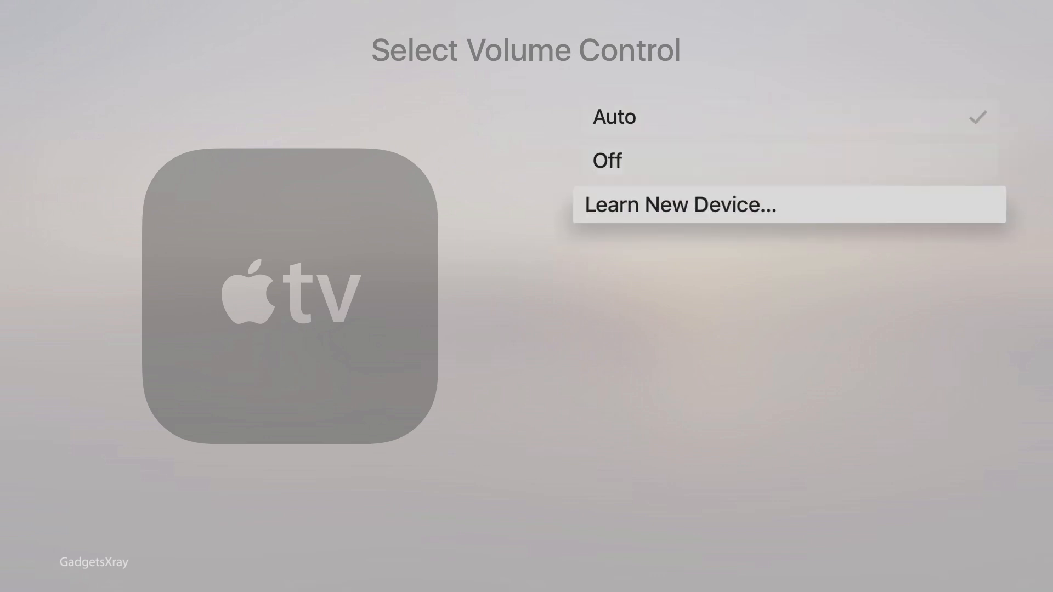
Learn the old Samsung remote via IR, name it samsung, and confirm volume setup.
left_click(680, 205)
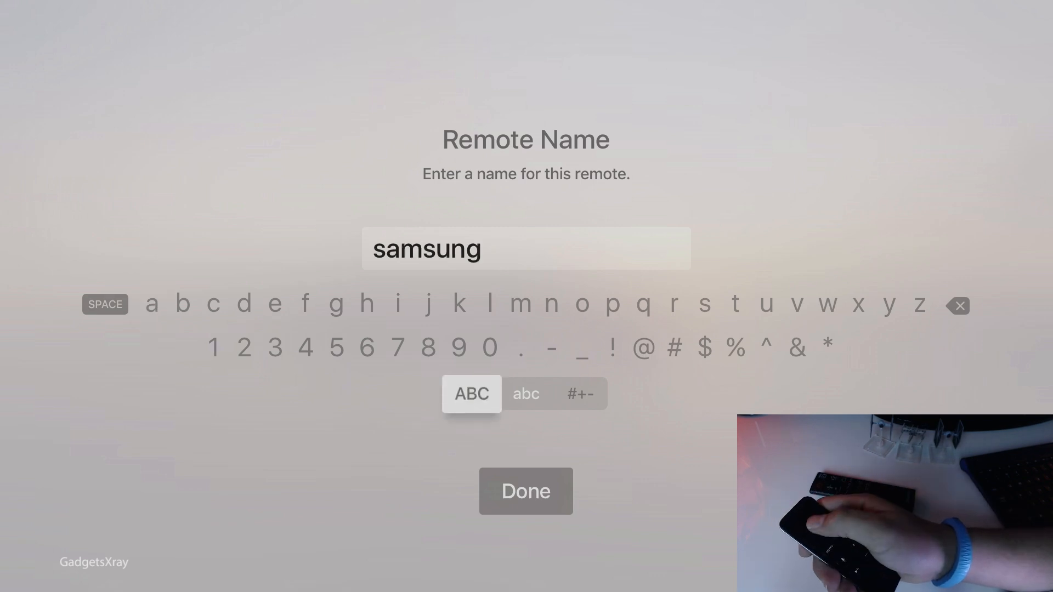
left_click(527, 491)
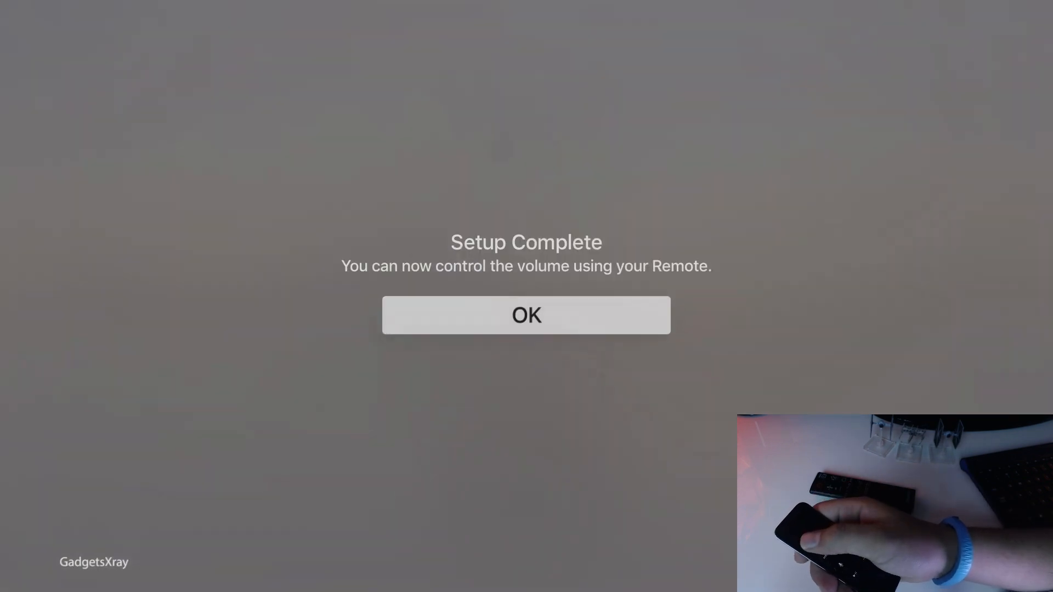
left_click(526, 315)
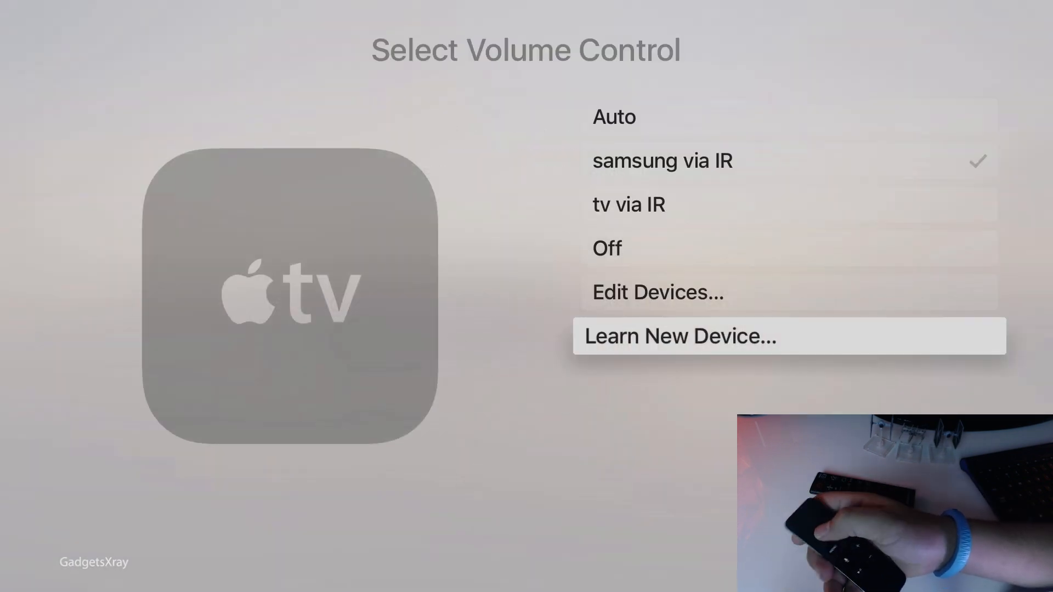